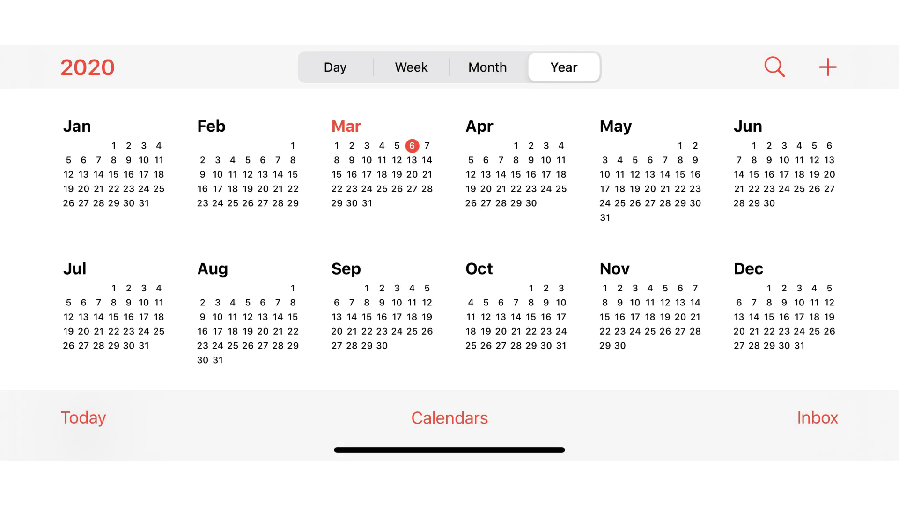
Show the phone's calendars, with the iCloud Calendar, Home and Work all visible.
{"action": "left_click", "coordinate": [449, 416]}
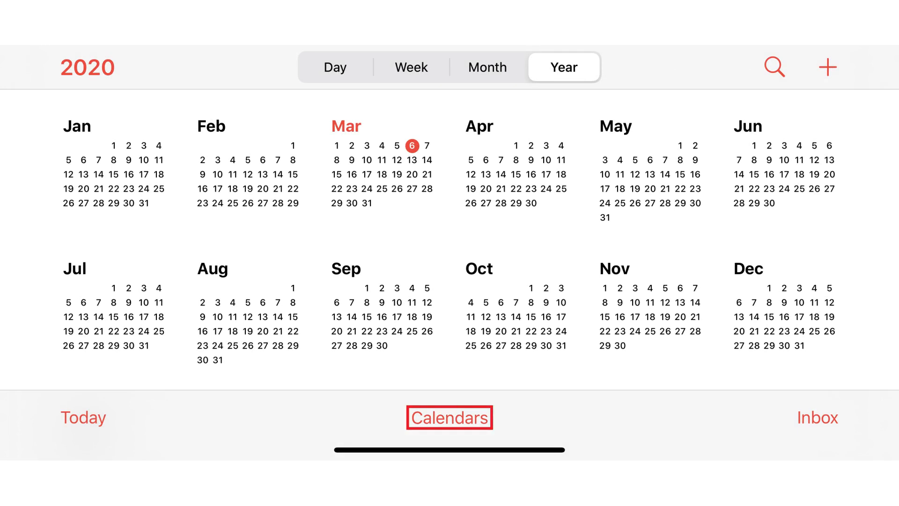
{"action": "left_click", "coordinate": [450, 417]}
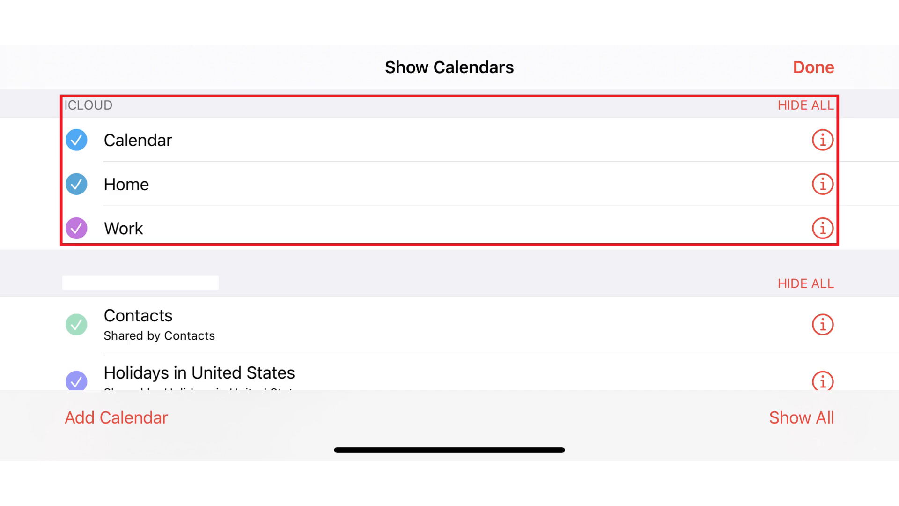
Turn on Public Calendar for the iCloud calendar named Calendar.
{"action": "left_click", "coordinate": [822, 140]}
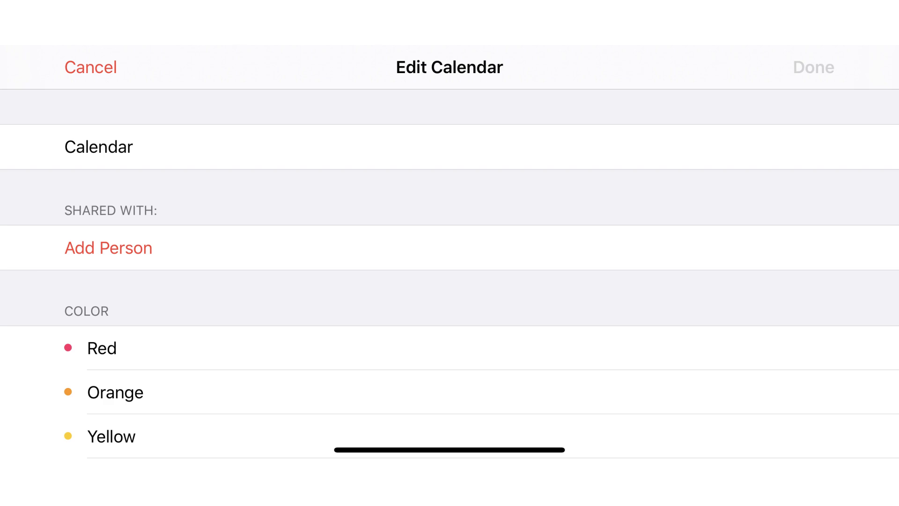
{"action": "scroll", "scroll_direction": "down", "scroll_amount": 3}
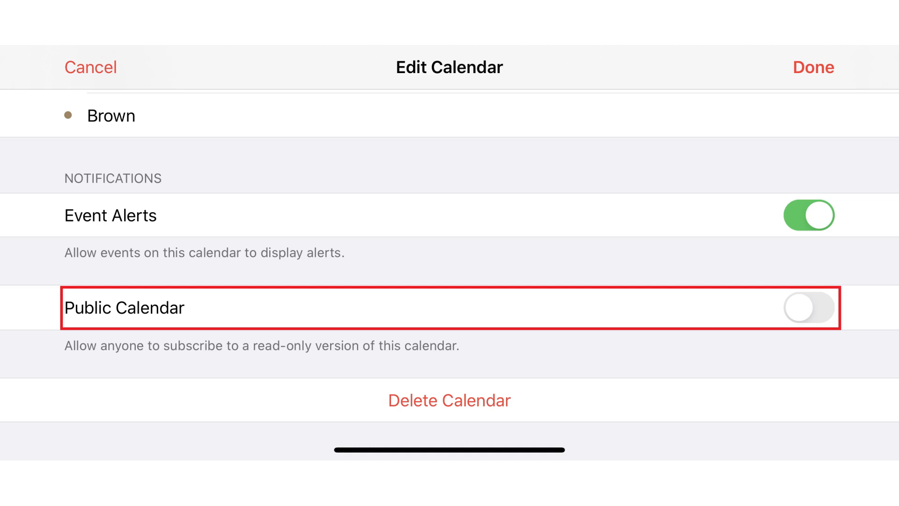
{"action": "left_click", "coordinate": [808, 307]}
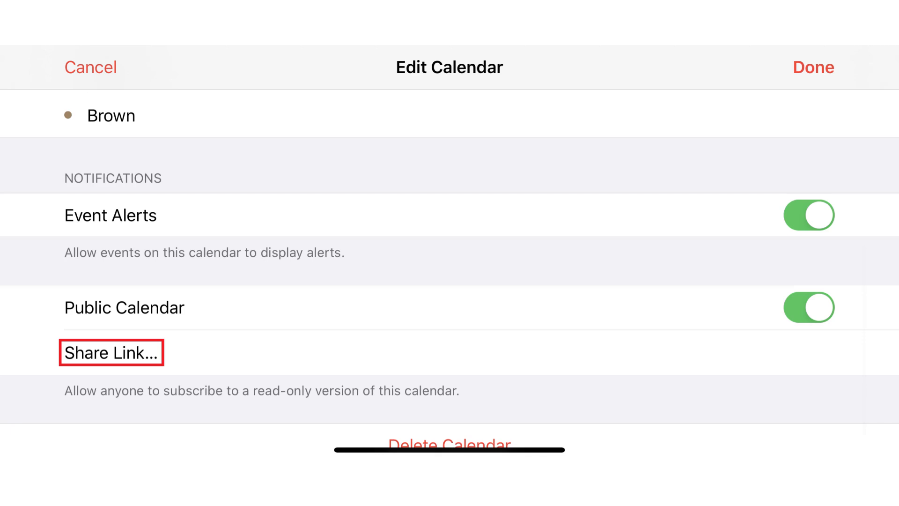
{"action": "left_click", "coordinate": [112, 352]}
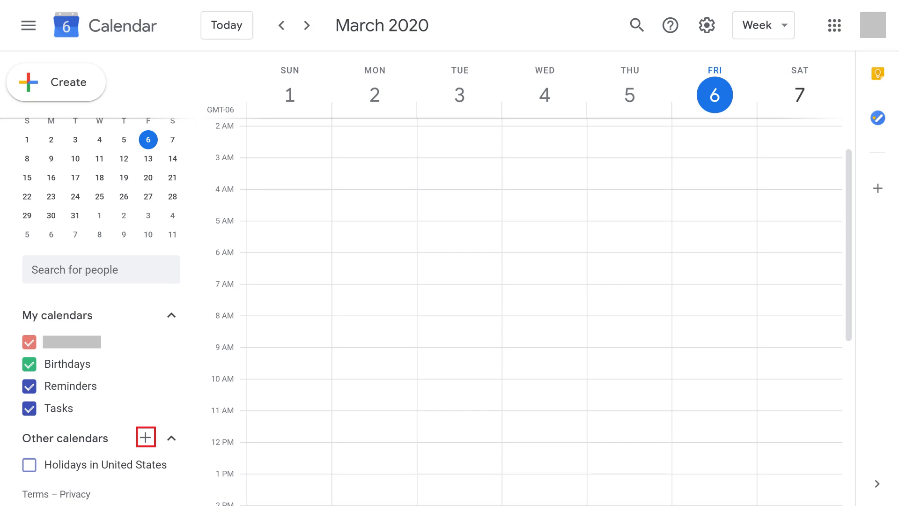
Open the From URL page for adding an Other calendar in Google Calendar.
{"action": "left_click", "coordinate": [145, 437]}
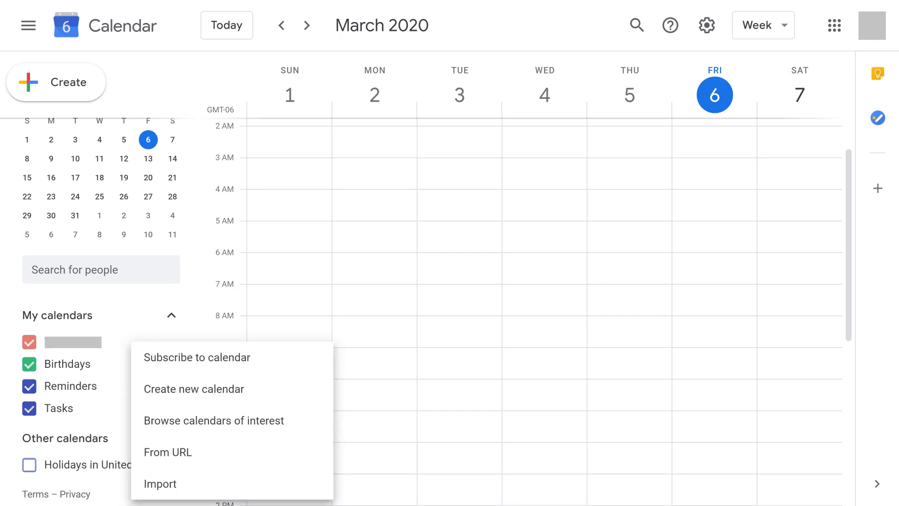
{"action": "mouse_move", "coordinate": [168, 452]}
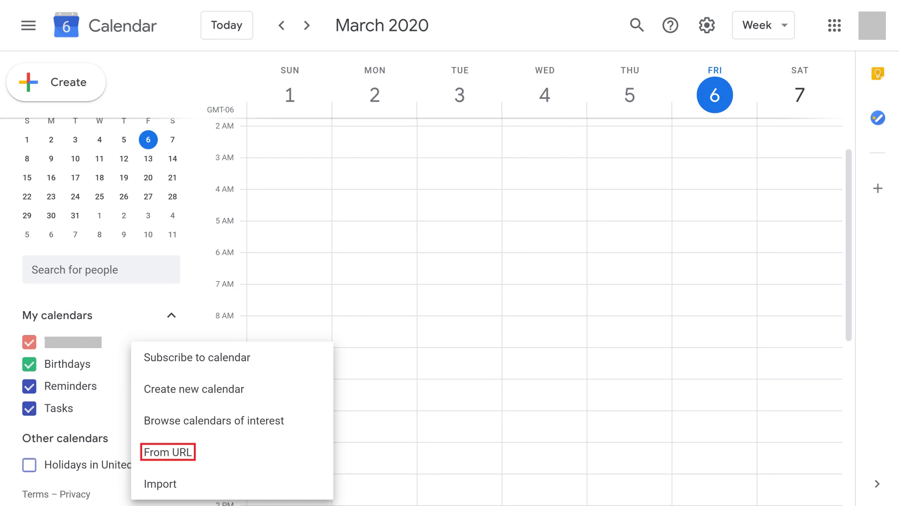
{"action": "left_click", "coordinate": [167, 451]}
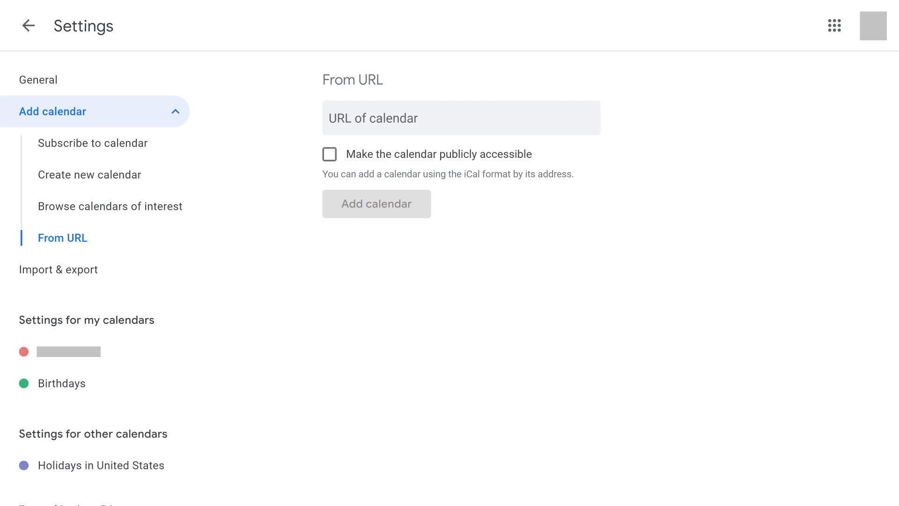
Subscribe to the iCloud webcal link webcal://p25-caldav.icloud.com/published/2/MTEzNz.
{"action": "left_click", "coordinate": [461, 118]}
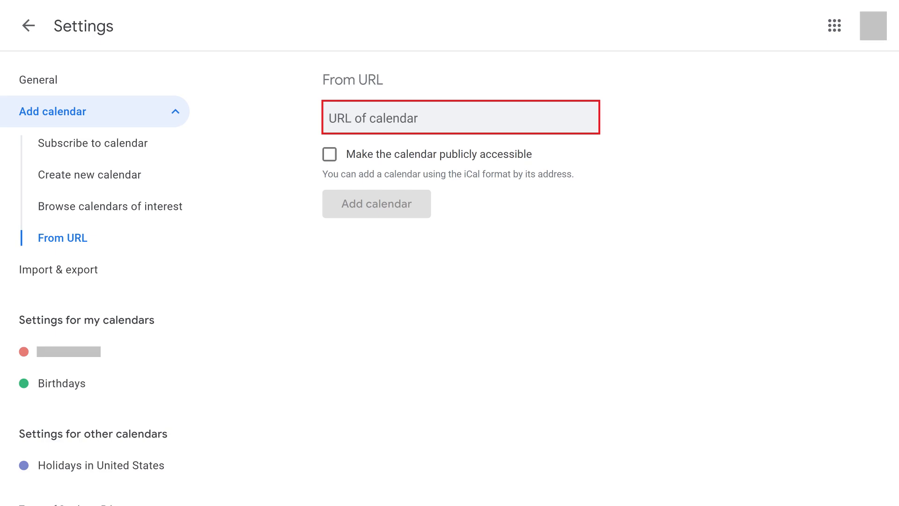
{"action": "type", "text": "webcal://p25-caldav.icloud.com/published/2/MTEzNz"}
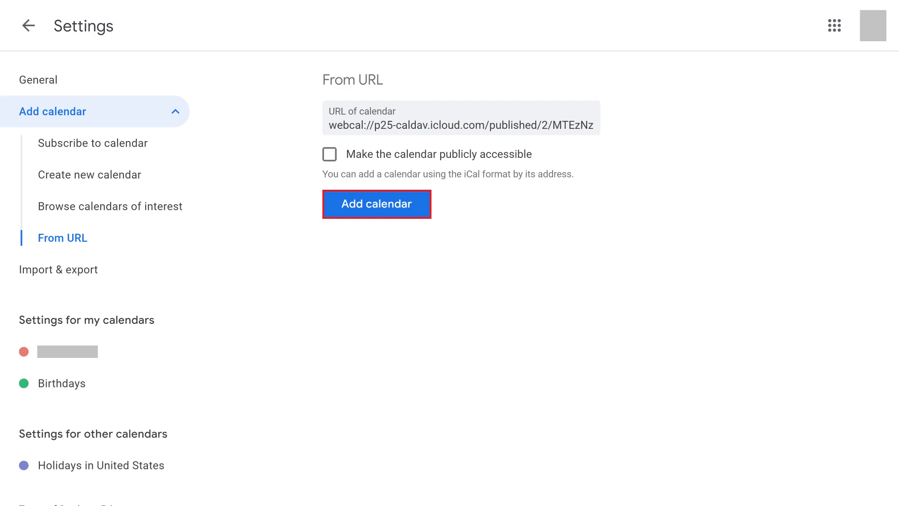
{"action": "left_click", "coordinate": [377, 204]}
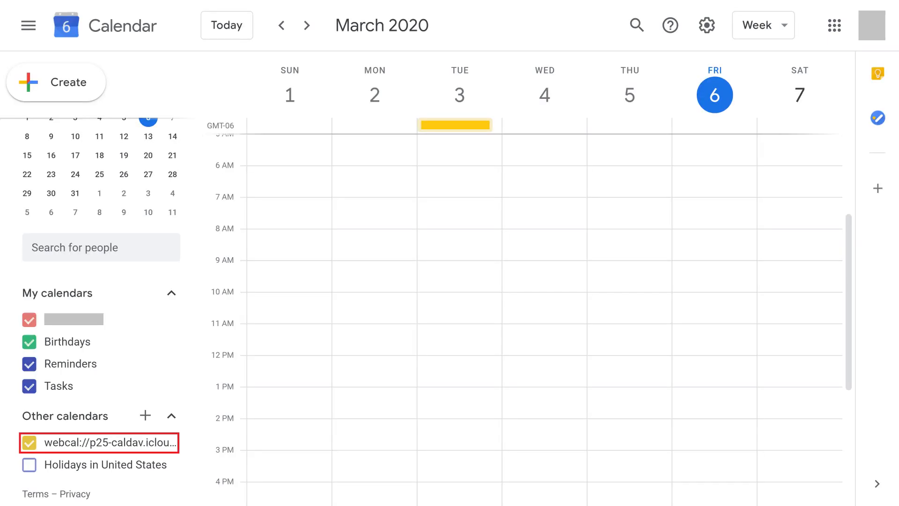